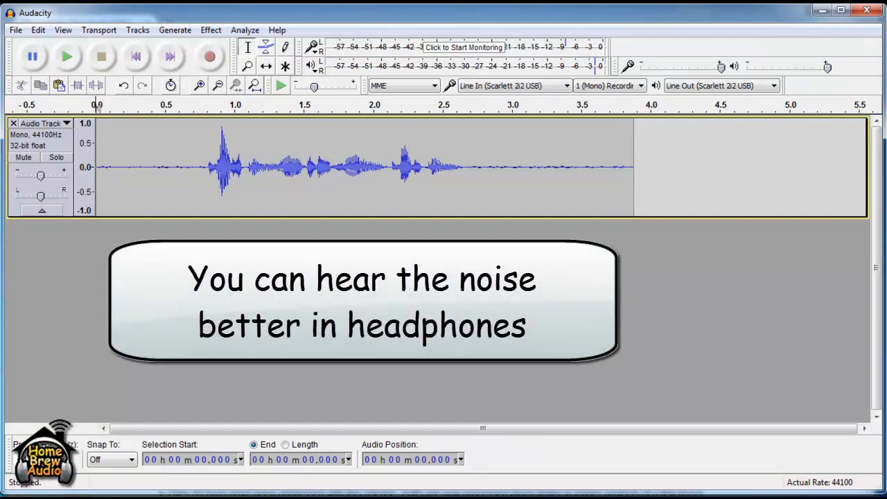
Mark the quiet noise-only stretch just before the speech with the Selection tool
click(66, 55)
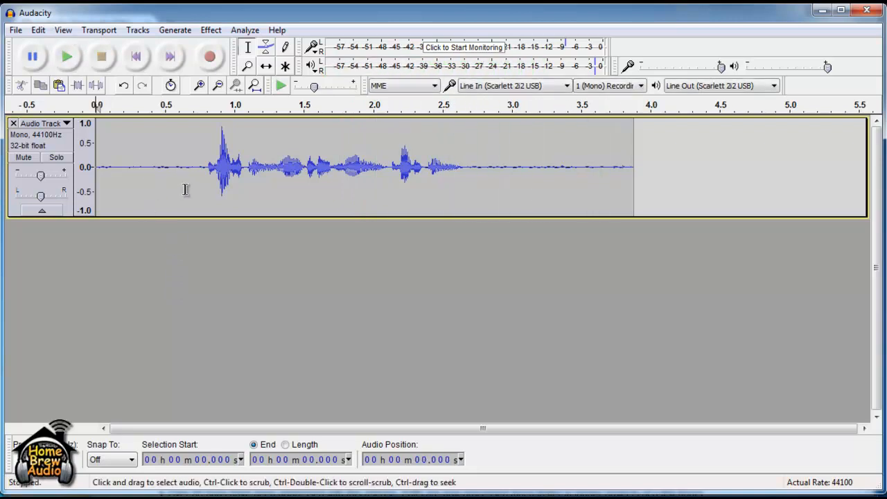
drag(97, 166, 201, 167)
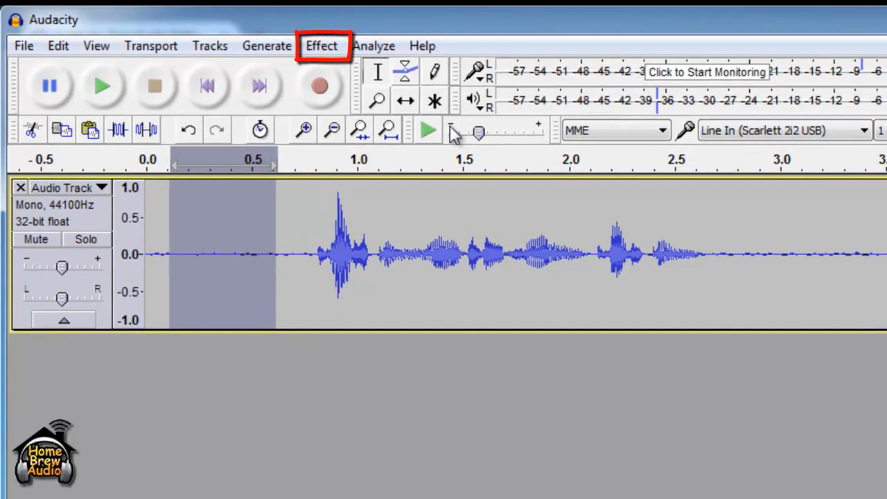
Capture the noise profile from the selected quiet stretch via Effect > Noise Reduction
click(322, 46)
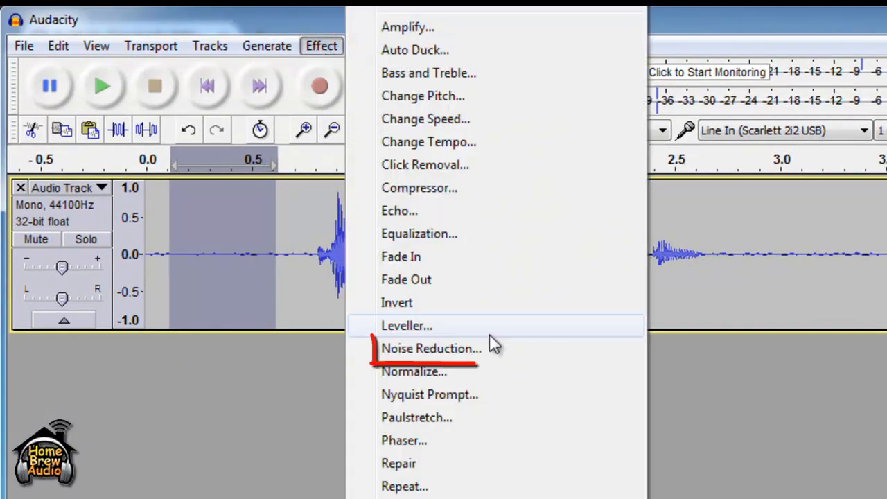
mouse_move(436, 353)
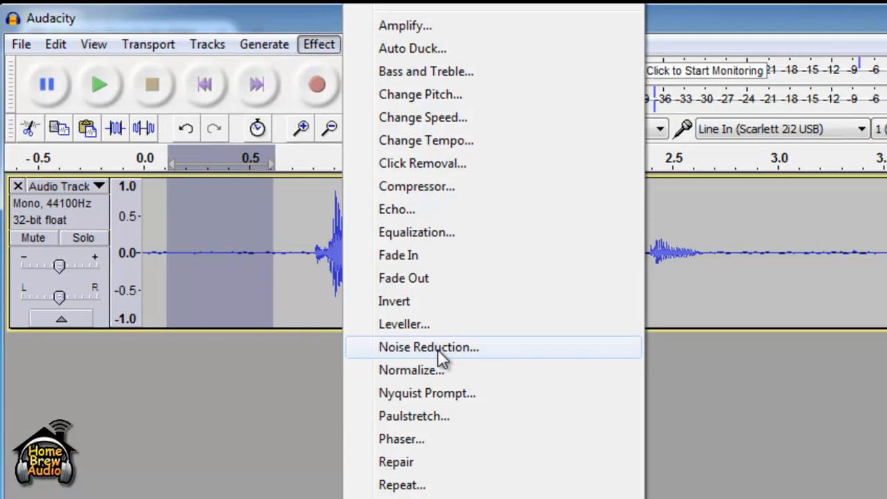
click(427, 347)
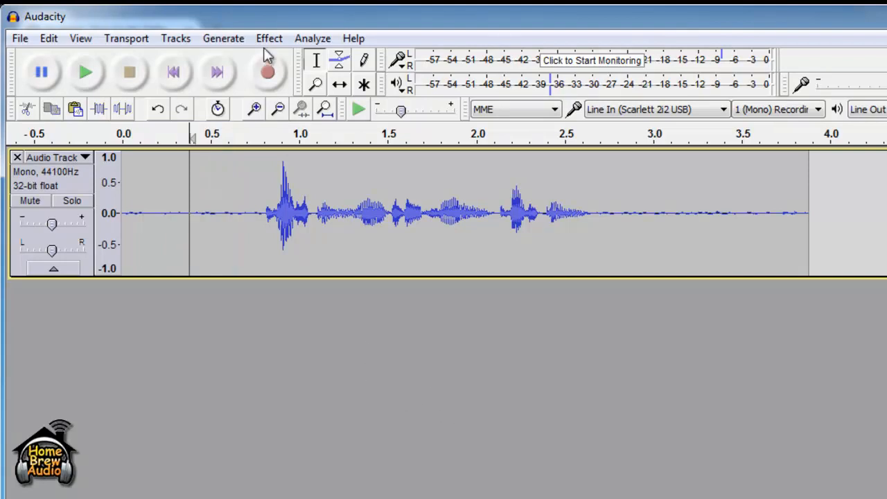
Apply Noise Reduction to the whole track at 12 dB, sensitivity 6.00, smoothing 0
click(269, 38)
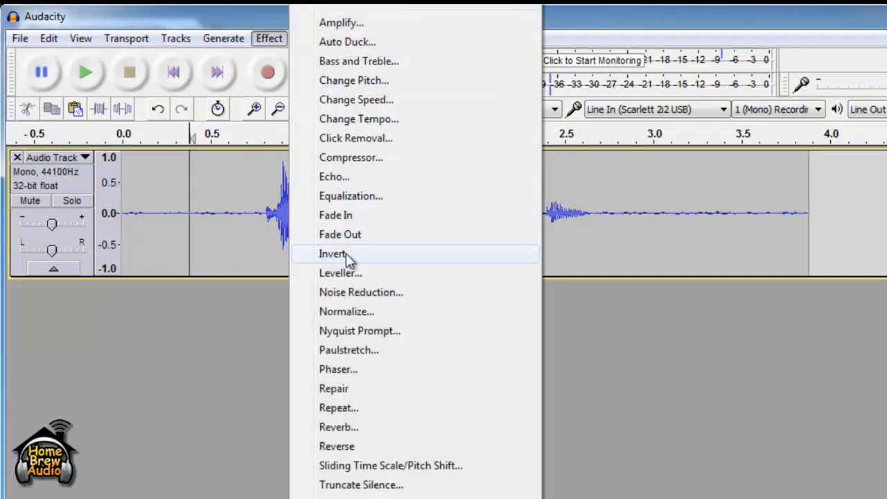
click(360, 291)
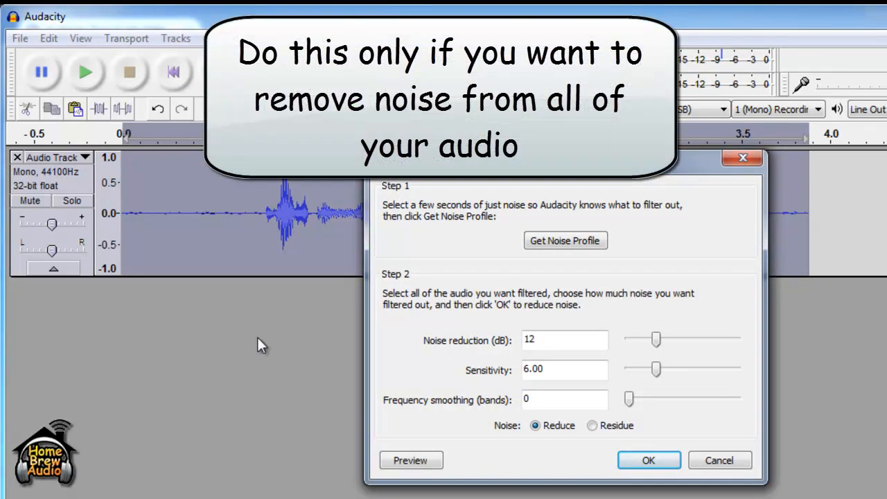
mouse_move(573, 259)
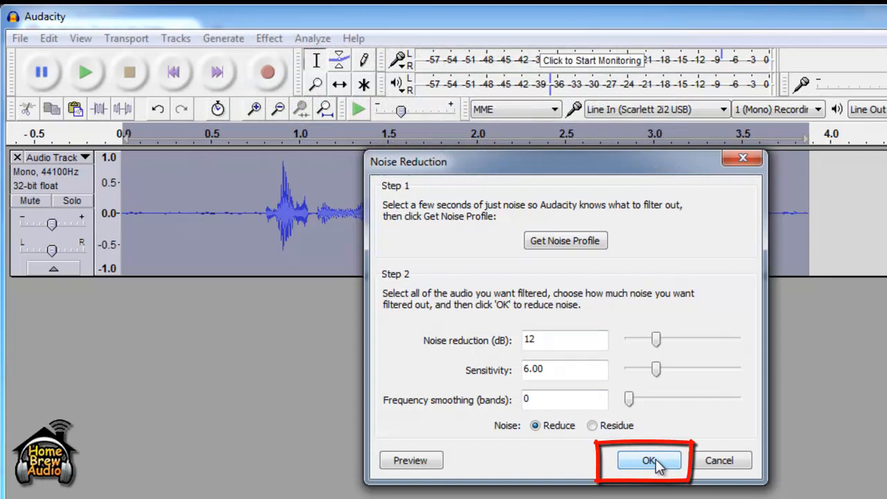
click(649, 460)
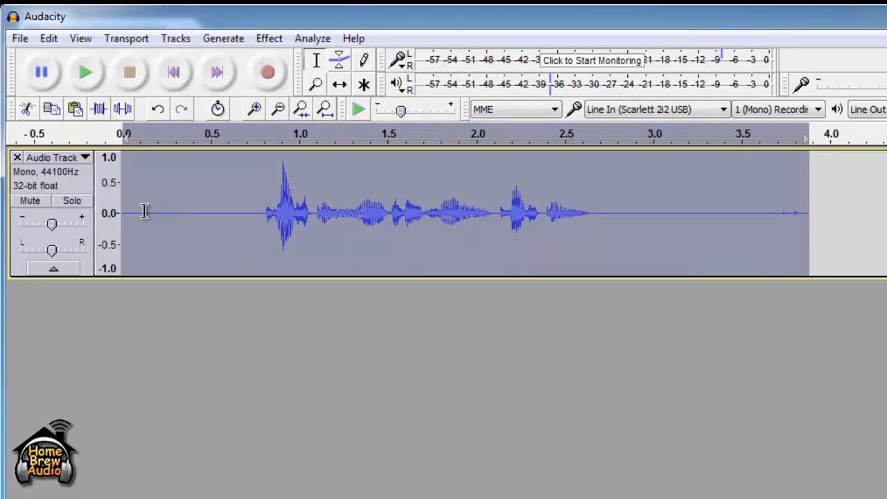
mouse_move(161, 358)
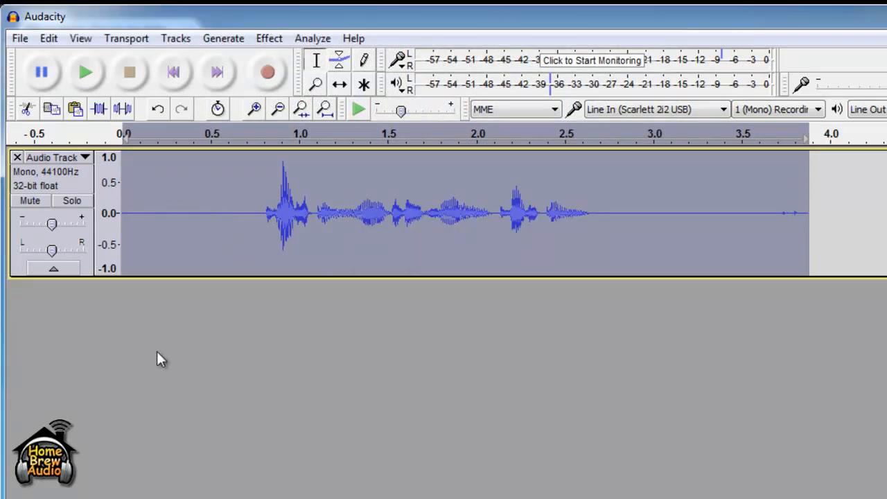
click(86, 72)
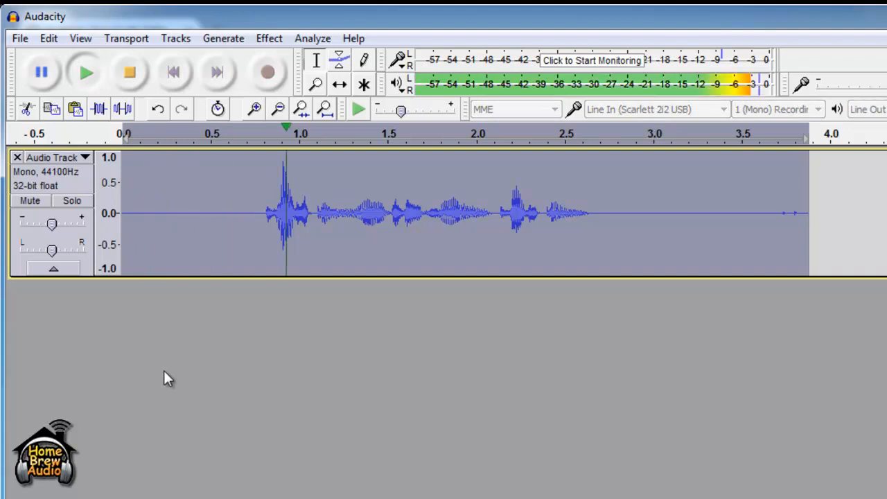
click(637, 208)
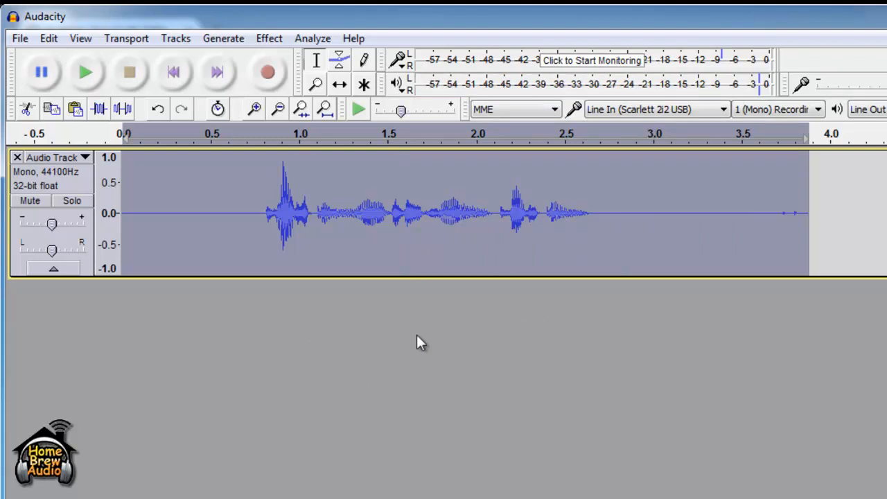
mouse_move(327, 357)
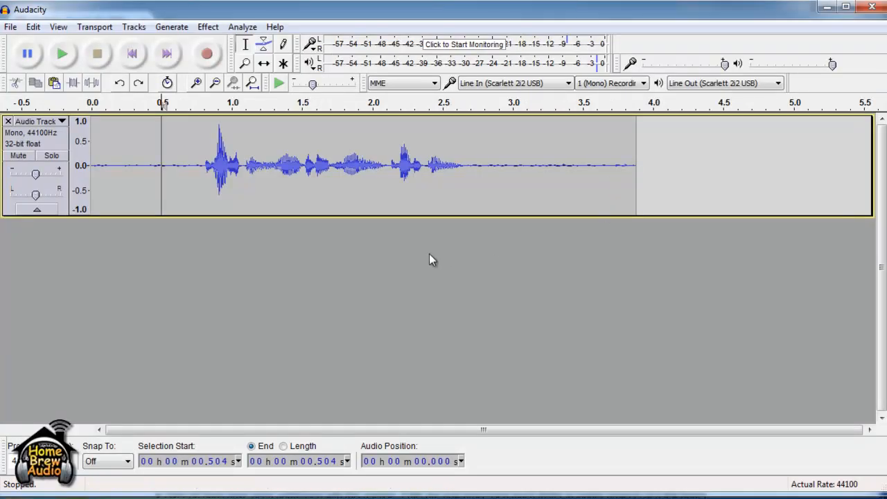
mouse_move(451, 251)
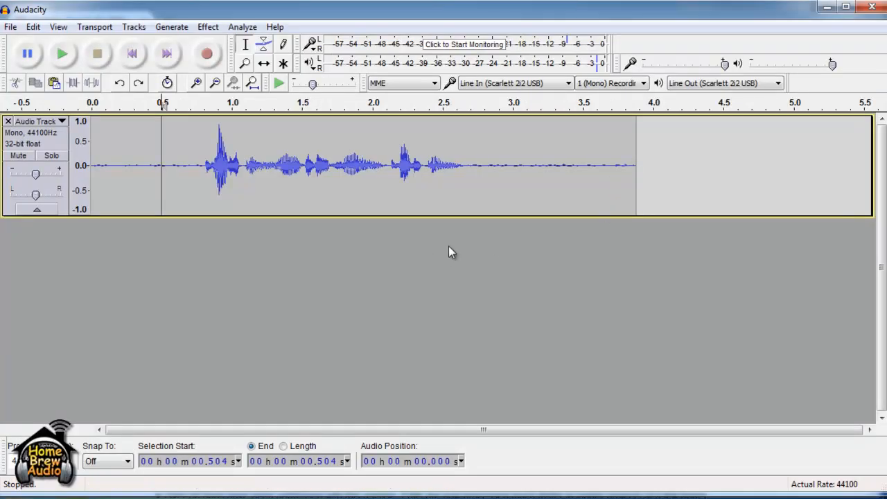
mouse_move(224, 274)
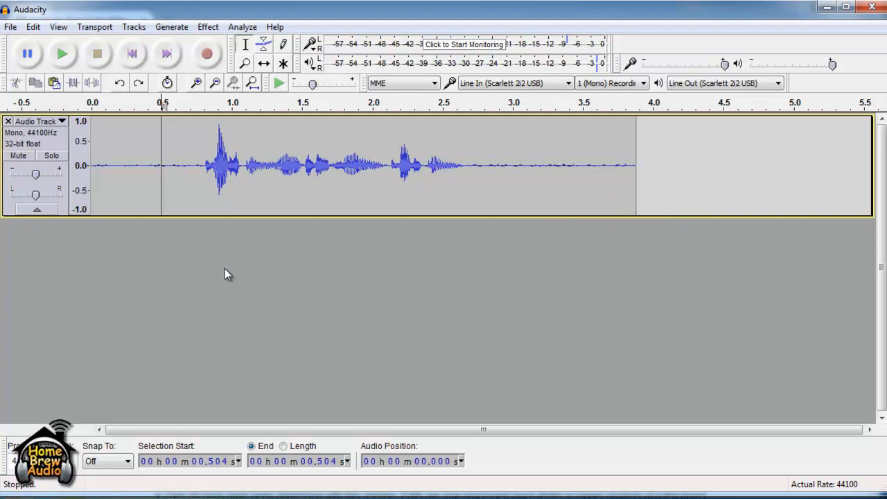
mouse_move(202, 181)
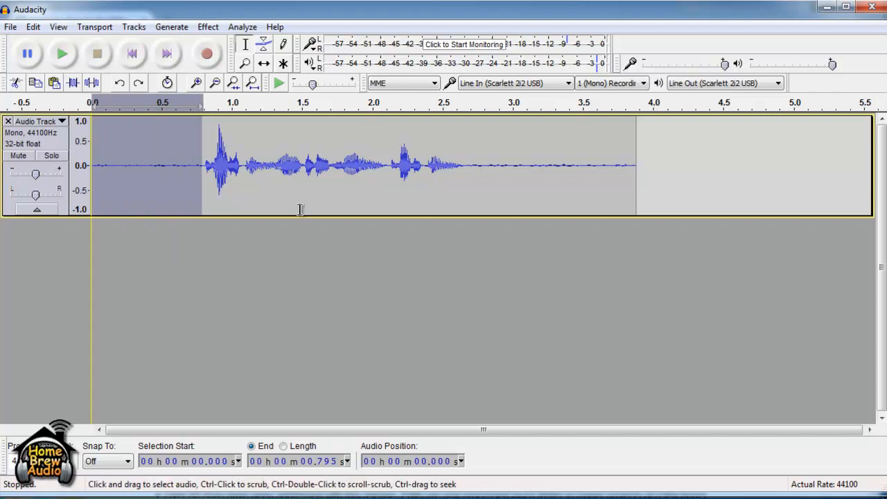
mouse_move(407, 284)
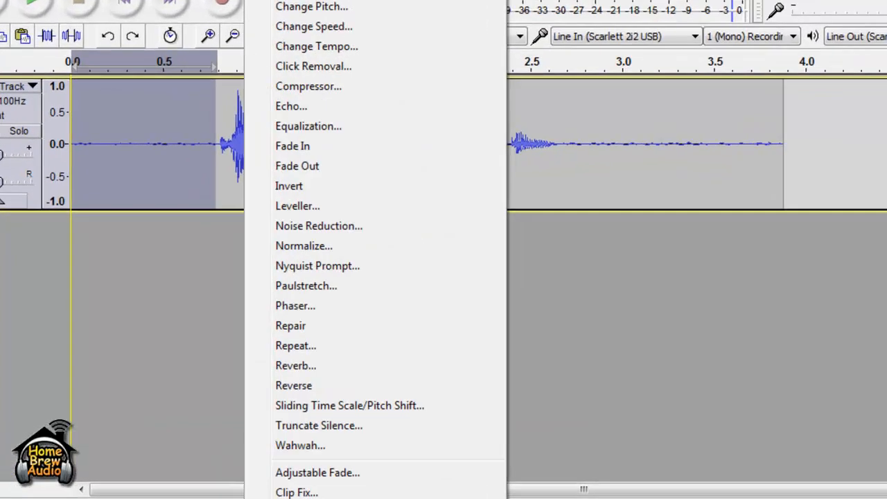
Apply Noise Reduction to only the selected opening stretch, leaving the rest untouched
click(319, 225)
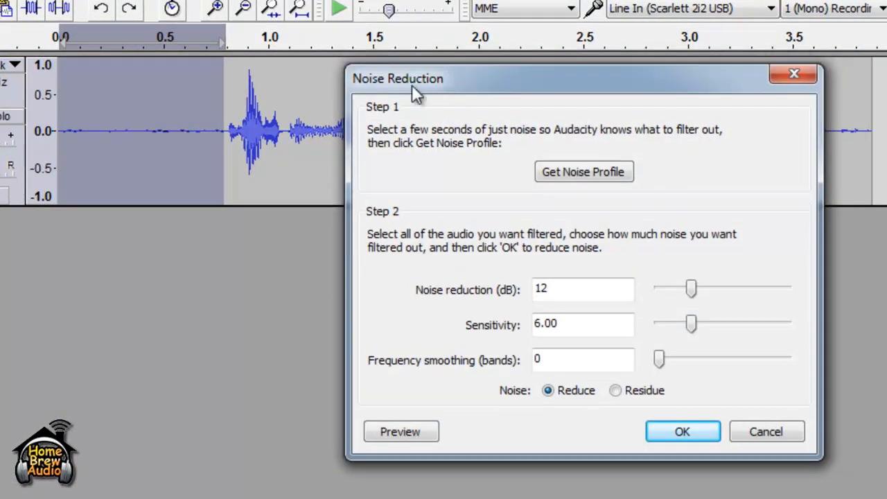
drag(413, 78, 527, 127)
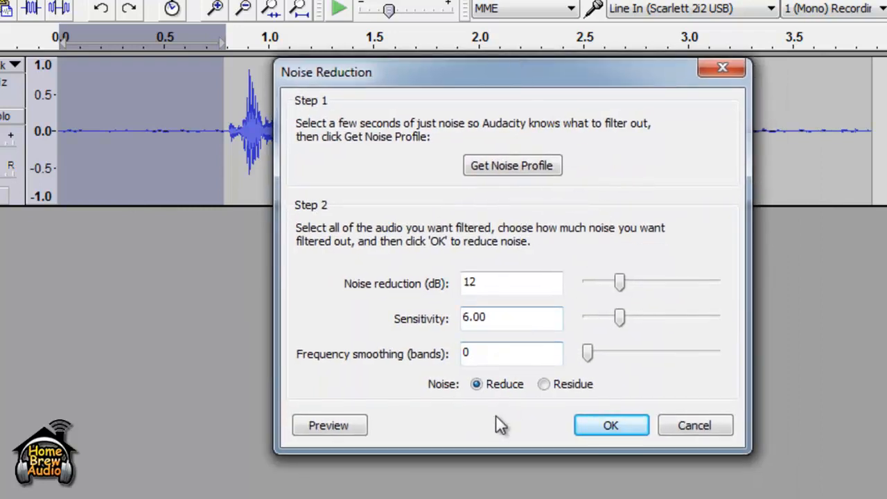
click(610, 424)
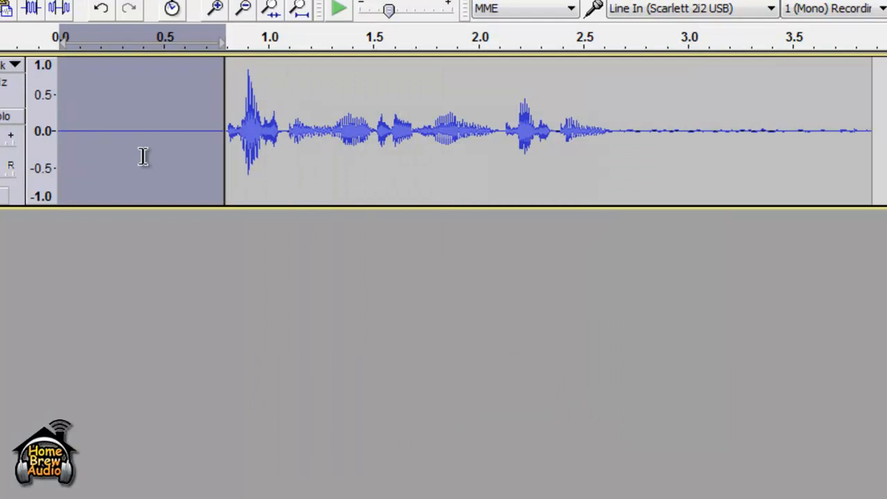